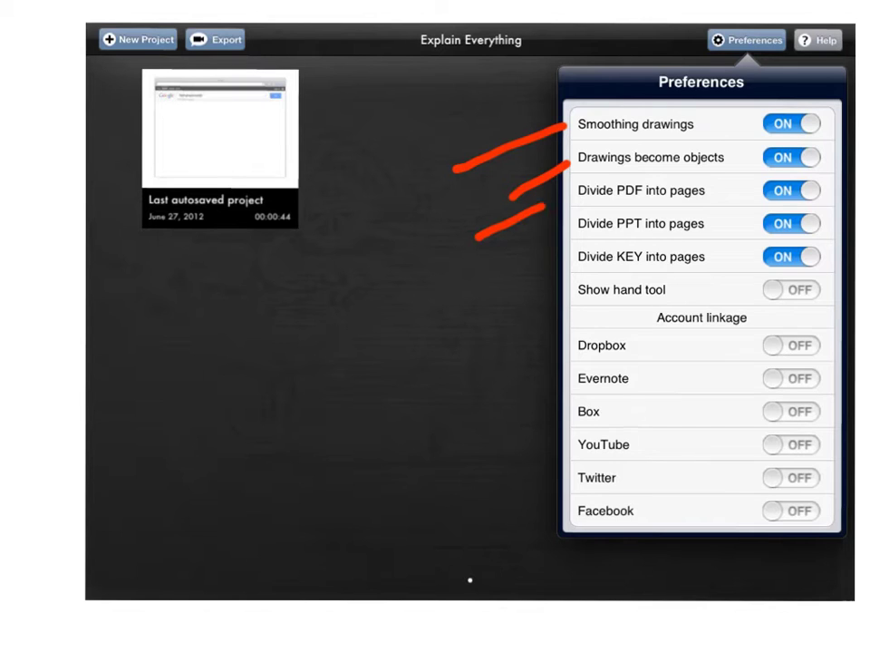
# Open an Explain Everything project to reach the slide screen with left toolbar and playback bar
pyautogui.moveTo(555, 290); pyautogui.dragTo(494, 444)
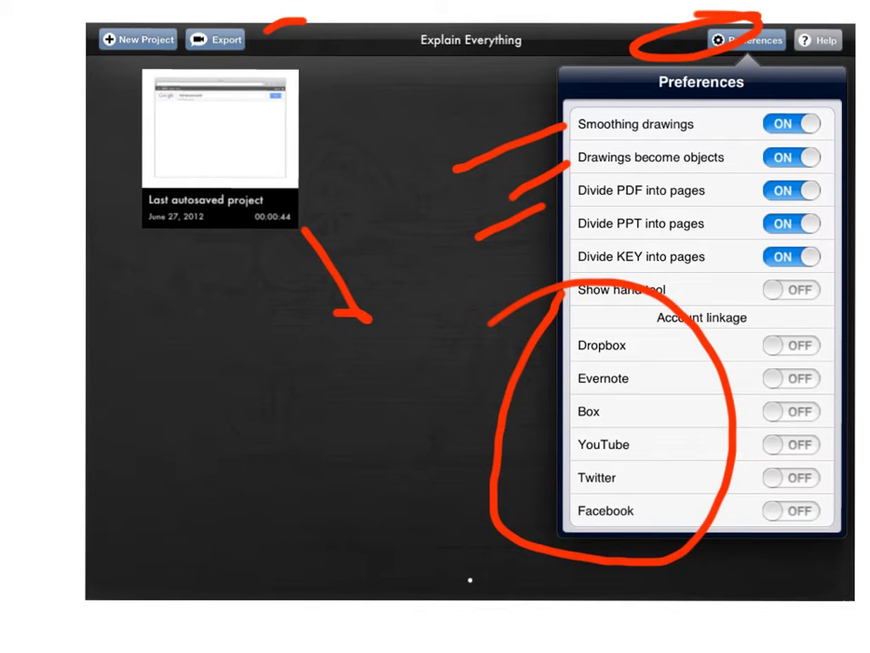
pyautogui.moveTo(788, 13); pyautogui.dragTo(847, 63)
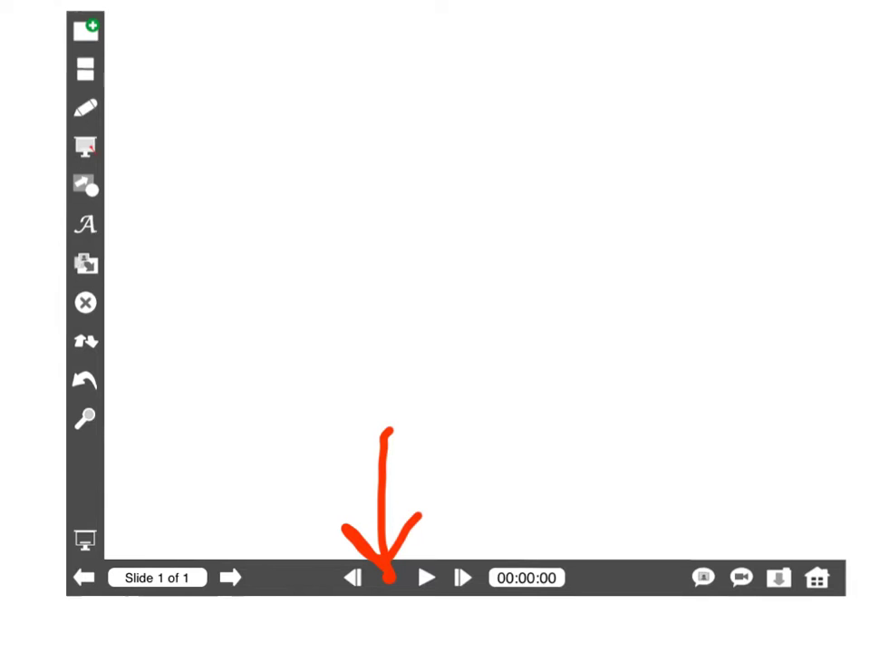
pyautogui.moveTo(122, 32); pyautogui.dragTo(167, 64)
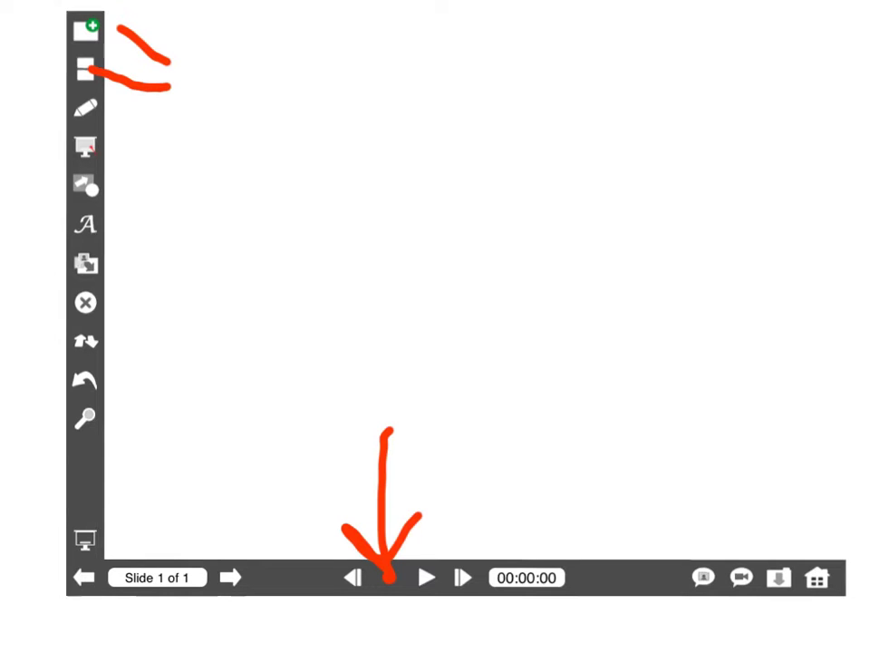
pyautogui.click(86, 262)
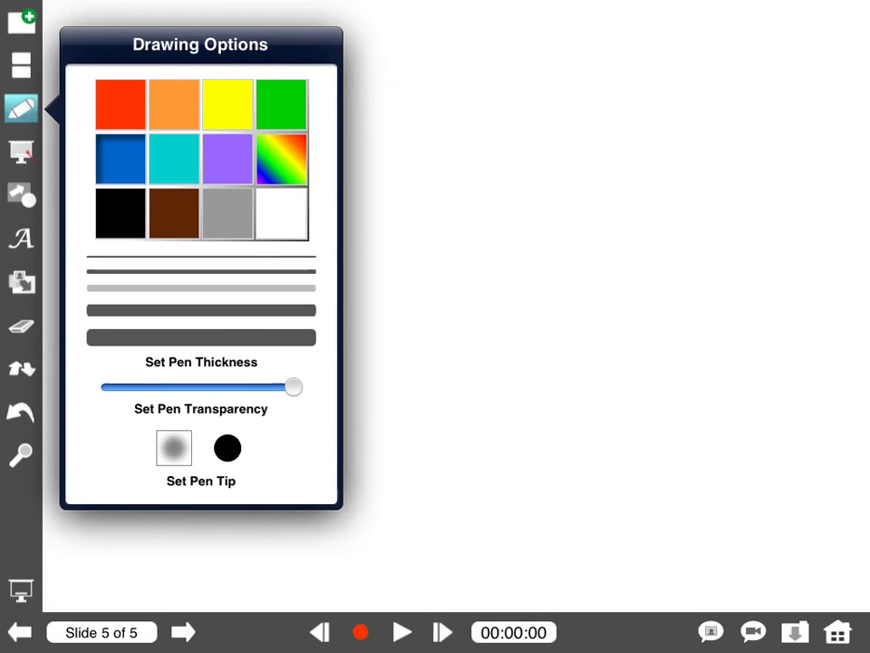
# Show the pen colour, thickness, transparency and tip settings from the pencil tool
pyautogui.click(20, 151)
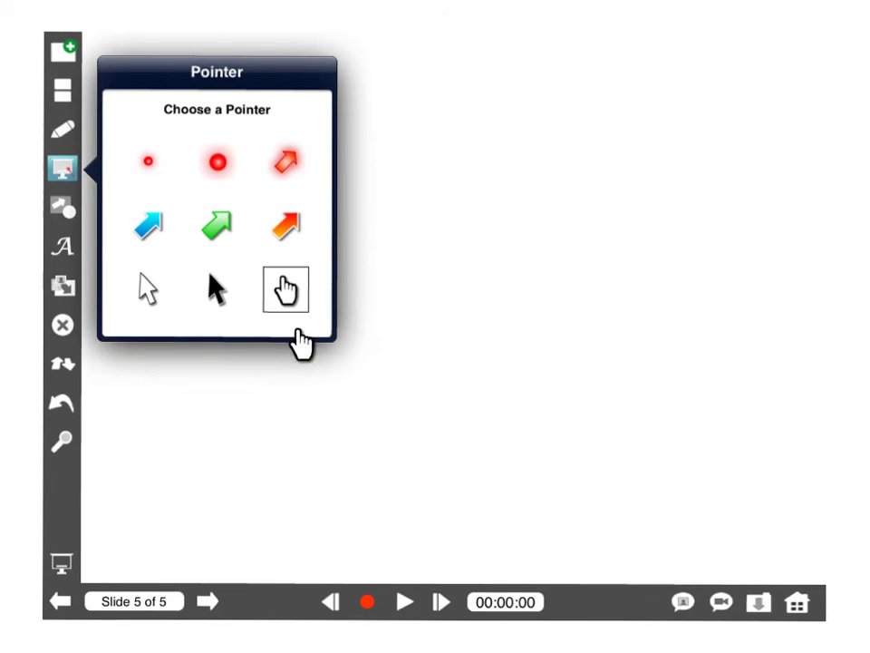
pyautogui.moveTo(335, 322)
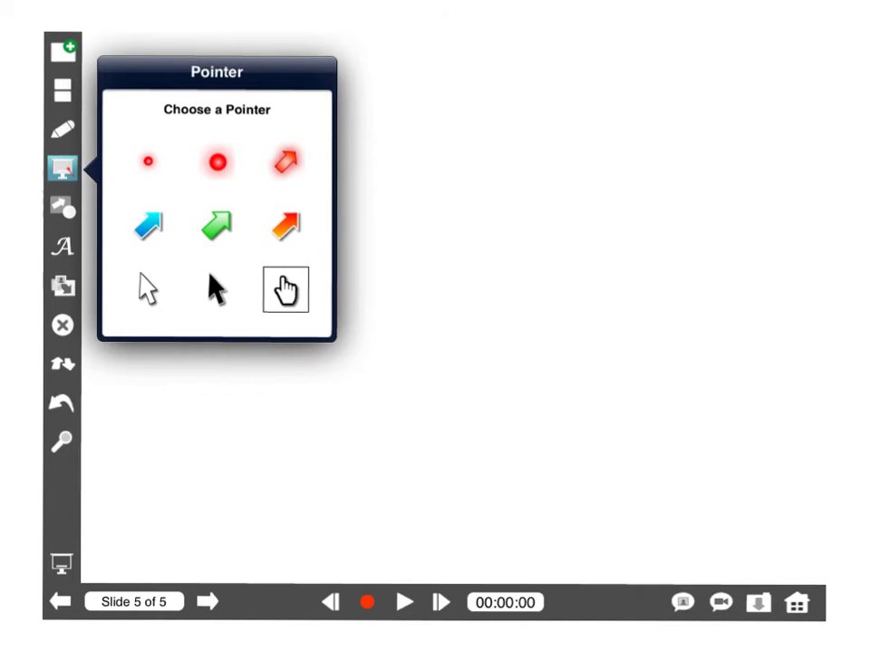
# Show Shapes and Lines with fill colour, transparency, border colour and width options
pyautogui.click(62, 205)
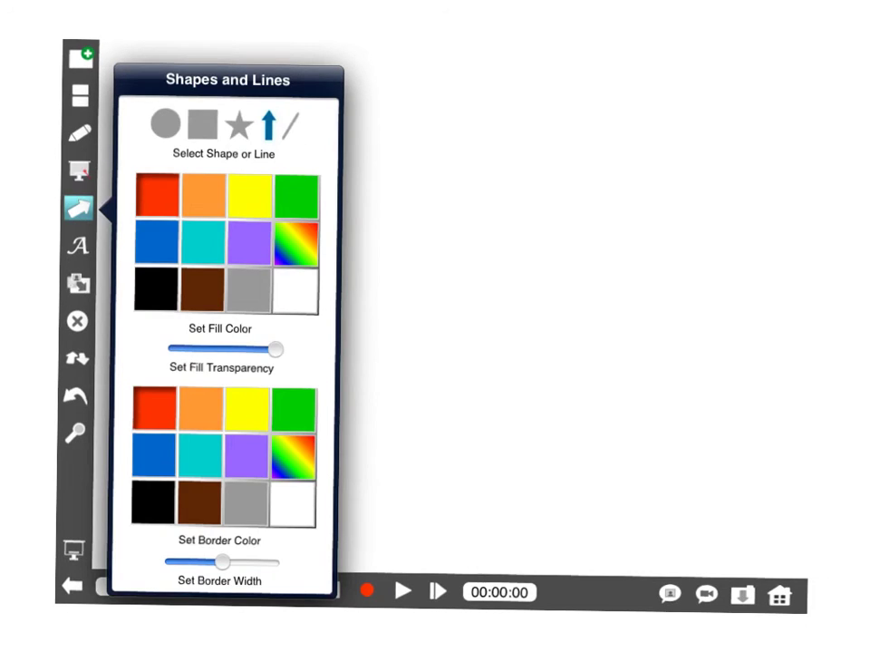